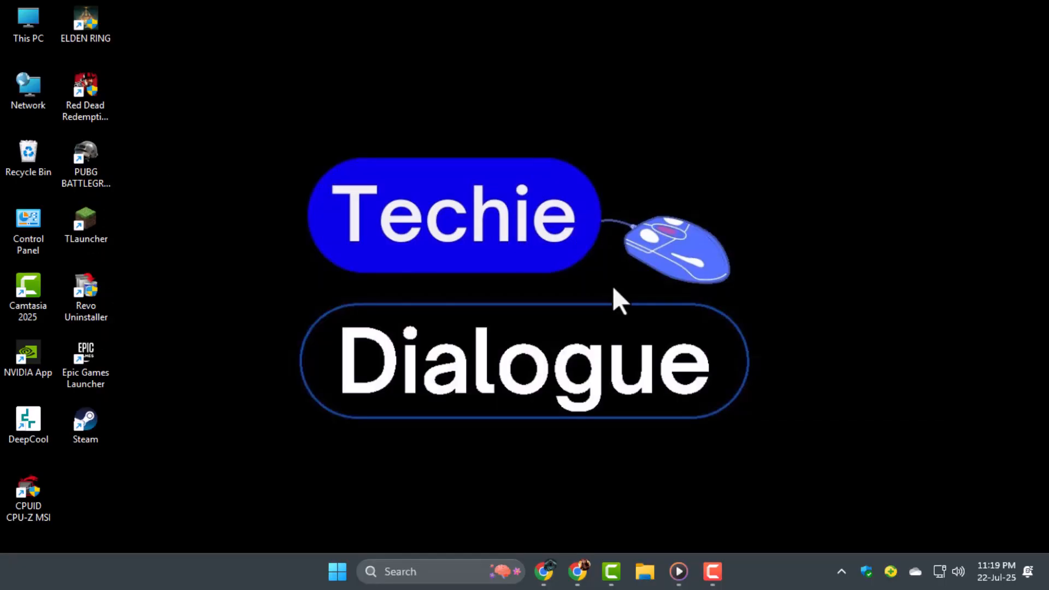
{"action": "mouse_move", "coordinate": [548, 528]}
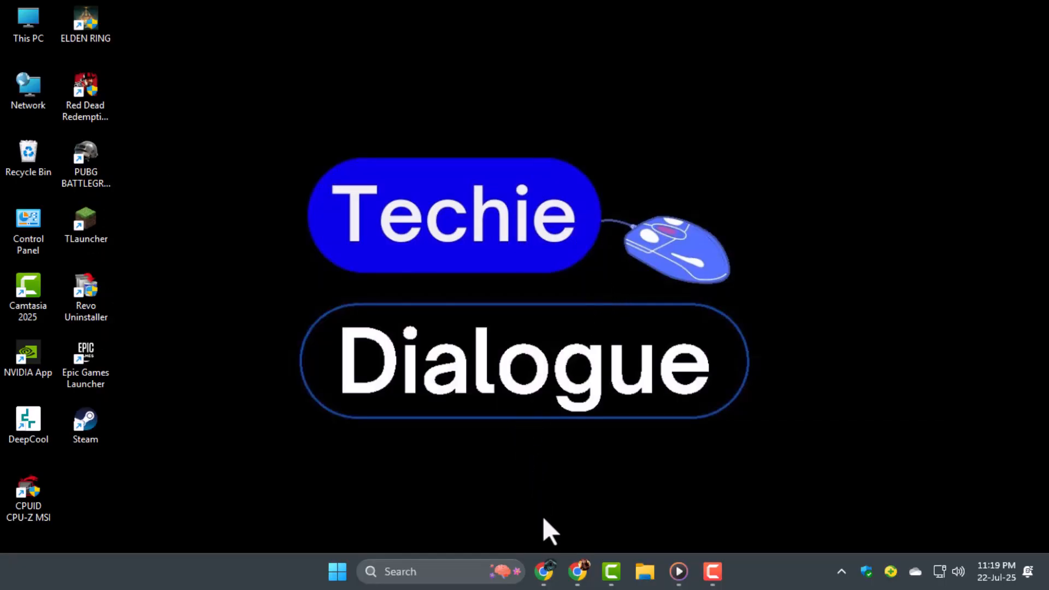
- Launch Chrome from the taskbar, landing on the Speedtest by Ookla page
{"action": "left_click", "coordinate": [545, 571]}
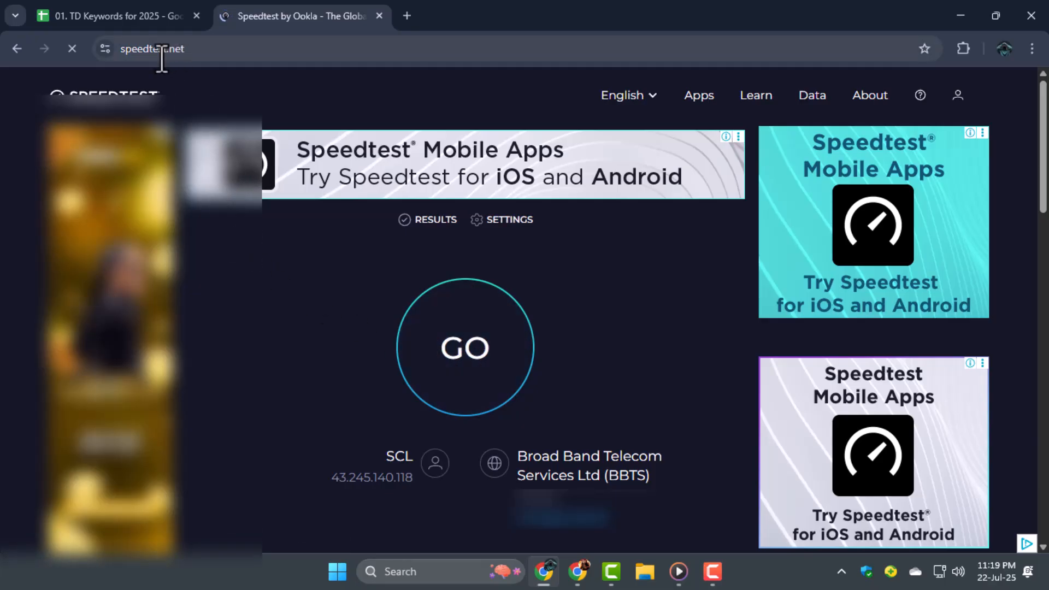
{"action": "mouse_move", "coordinate": [428, 365]}
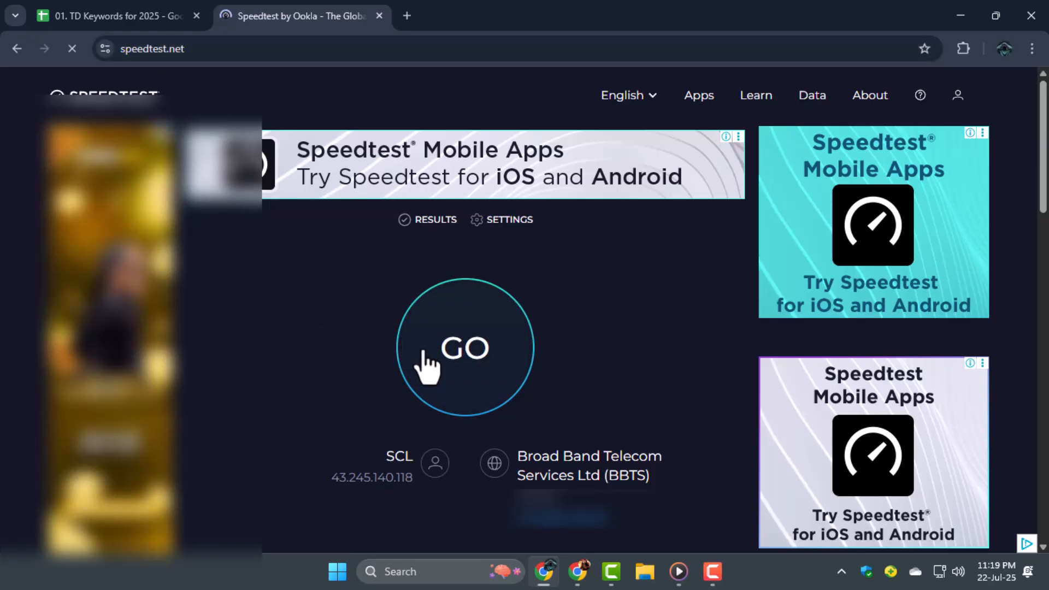
- Run the speed test with GO, then return to the desktop
{"action": "left_click", "coordinate": [465, 347]}
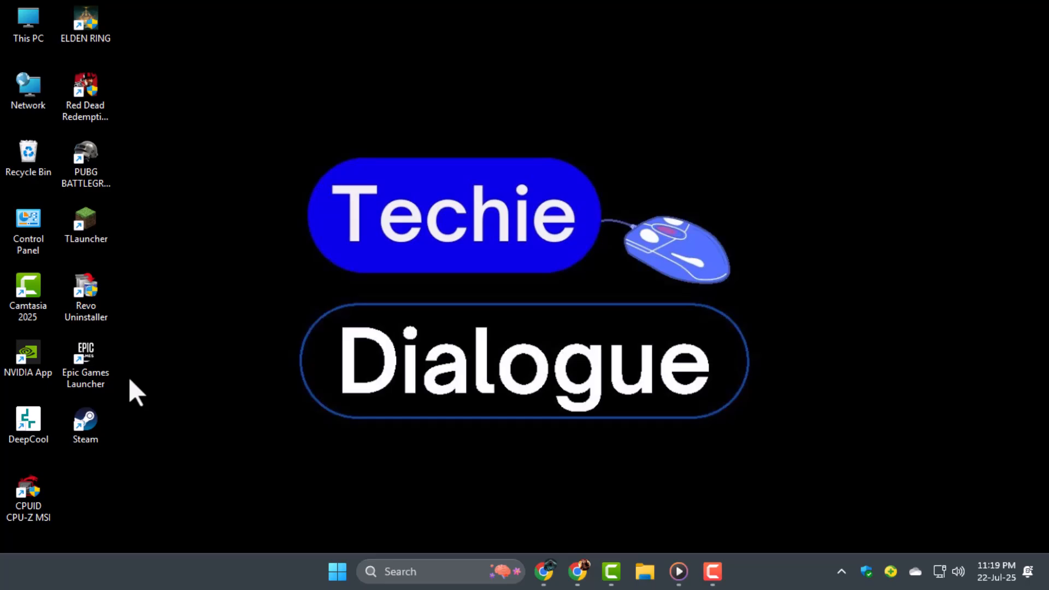
- Reach Network Connections via Control Panel's Network and Sharing Centre adapter settings
{"action": "double_click", "coordinate": [29, 221]}
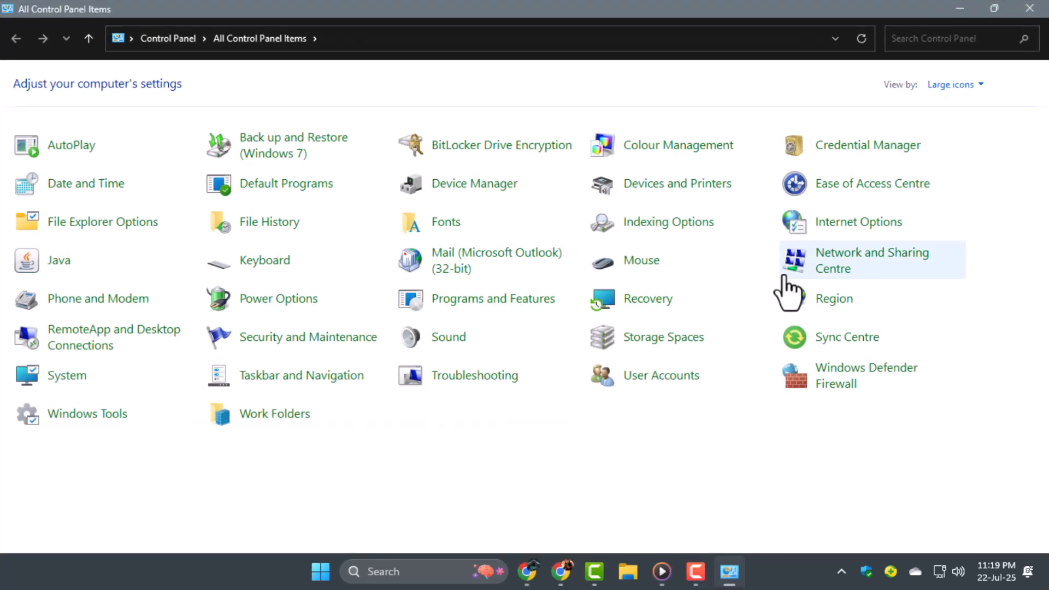
{"action": "mouse_move", "coordinate": [856, 271]}
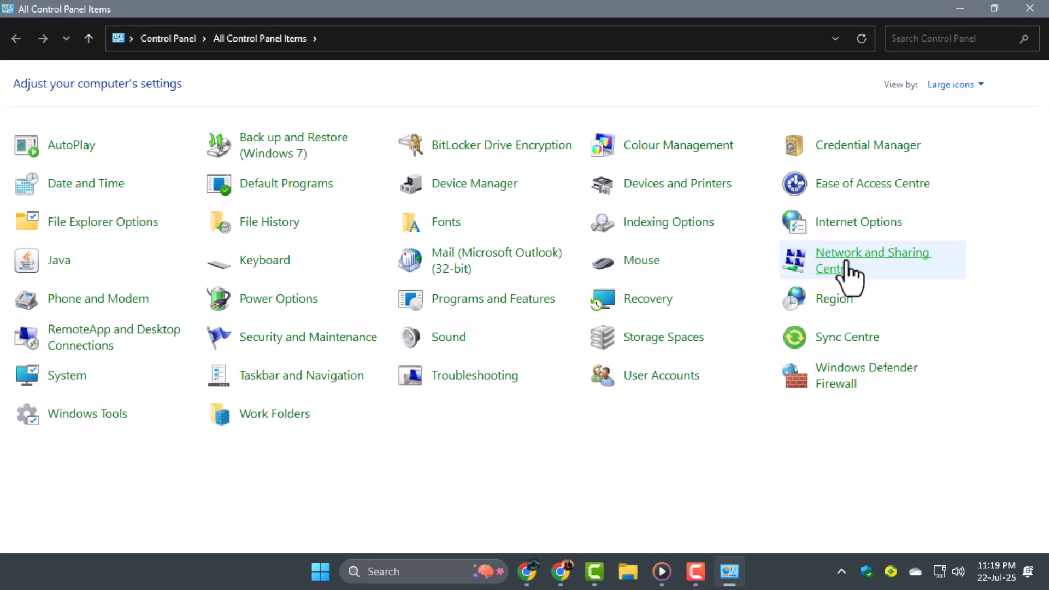
{"action": "left_click", "coordinate": [871, 260]}
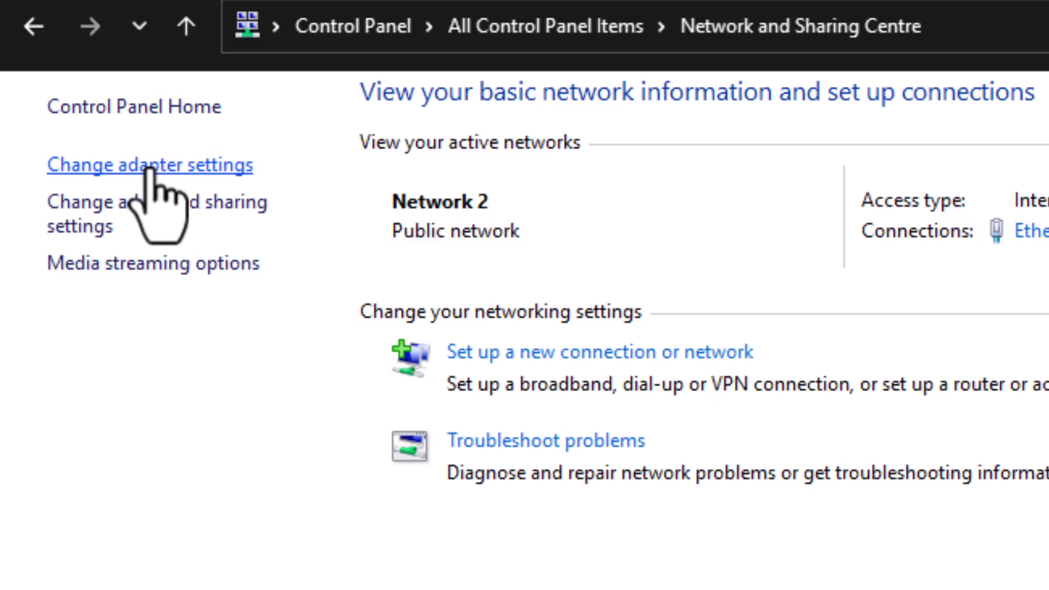
{"action": "left_click", "coordinate": [150, 164]}
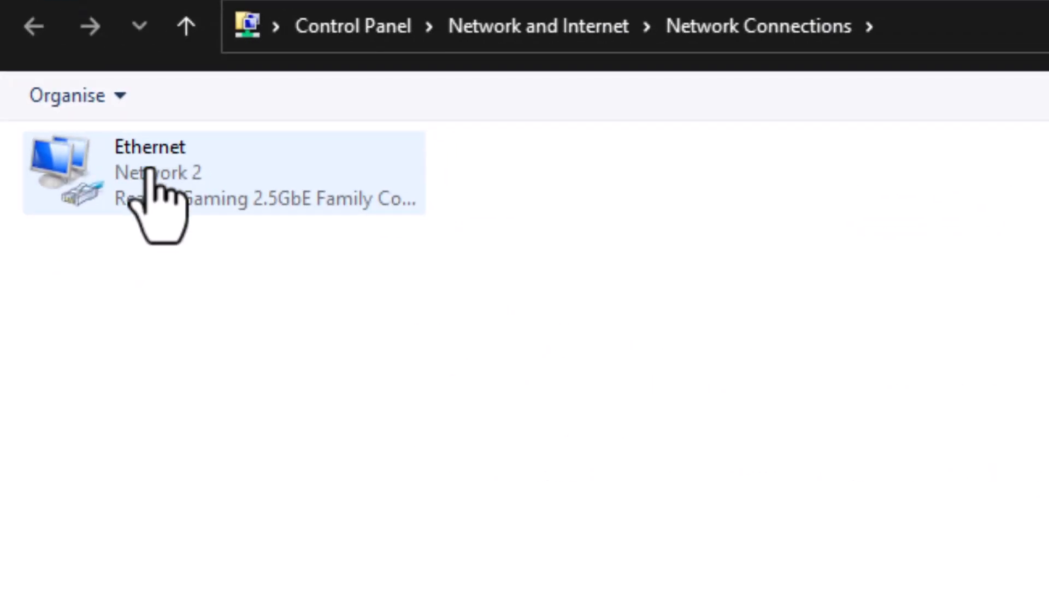
- Disable the Ethernet adapter and re-enable it so it rejoins Network 2
{"action": "right_click", "coordinate": [154, 173]}
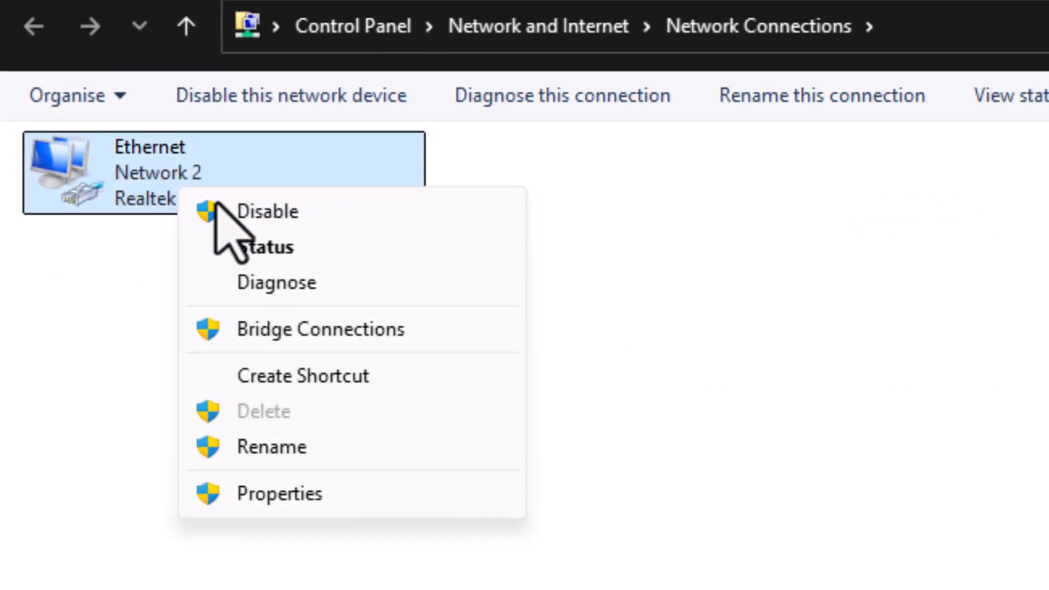
{"action": "left_click", "coordinate": [266, 211]}
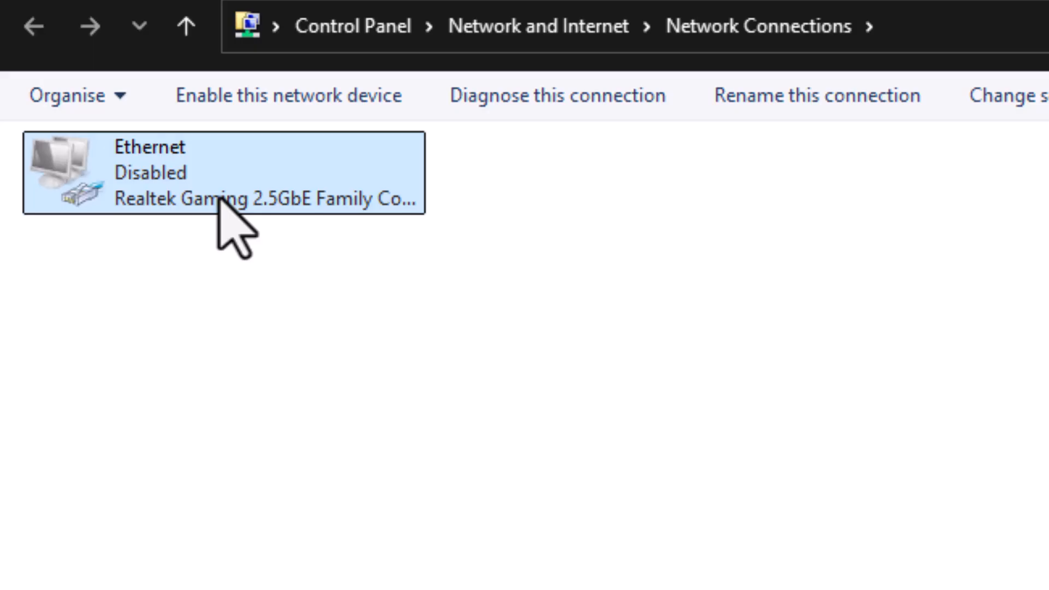
{"action": "right_click", "coordinate": [223, 173]}
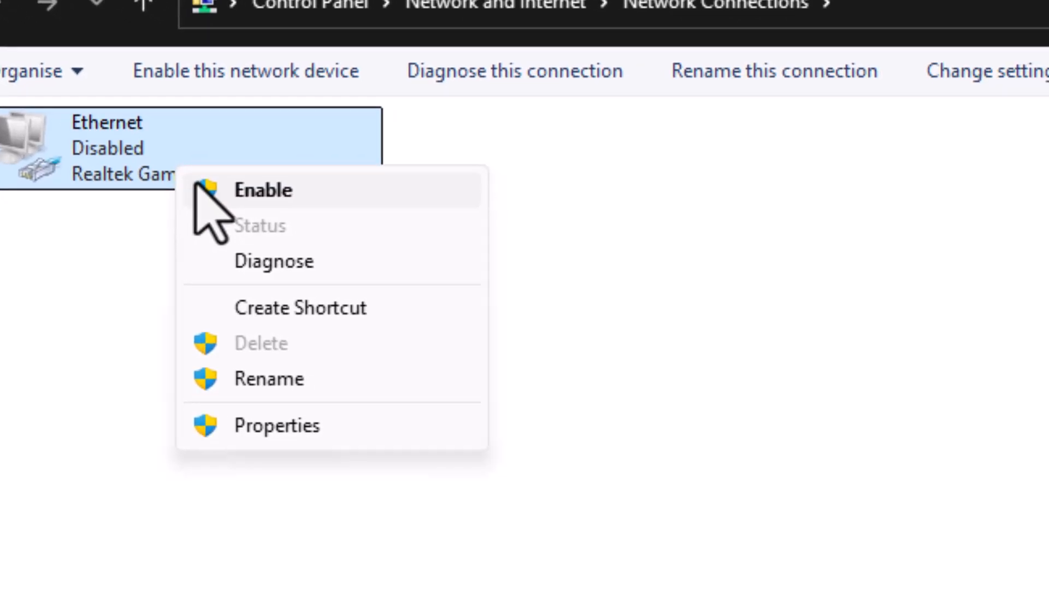
{"action": "left_click", "coordinate": [263, 189]}
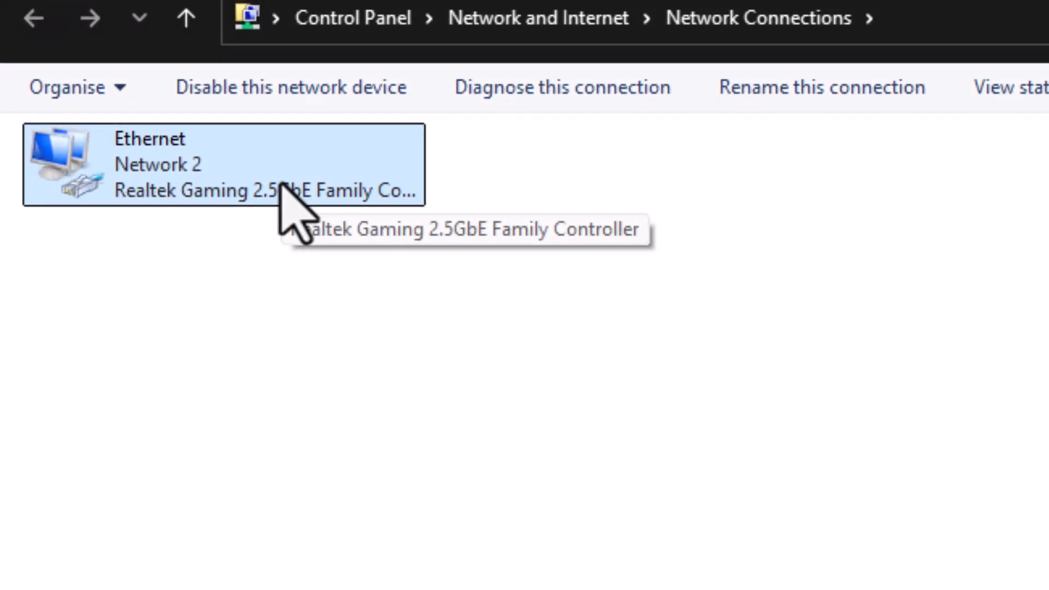
- In Ethernet's IPv4 properties, choose 'Use the following DNS server addresses'
{"action": "right_click", "coordinate": [223, 164]}
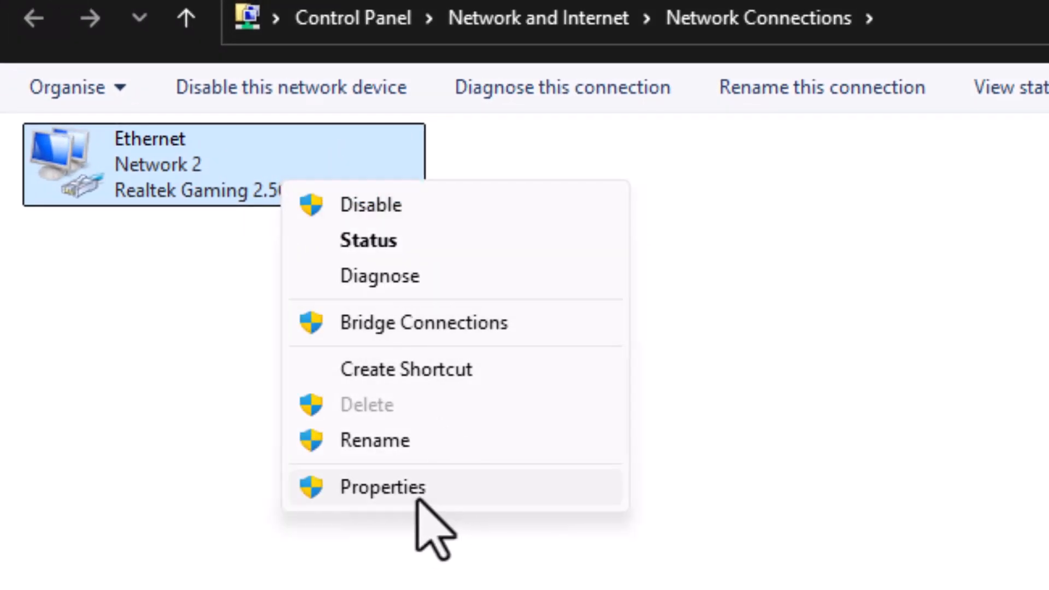
{"action": "left_click", "coordinate": [383, 486]}
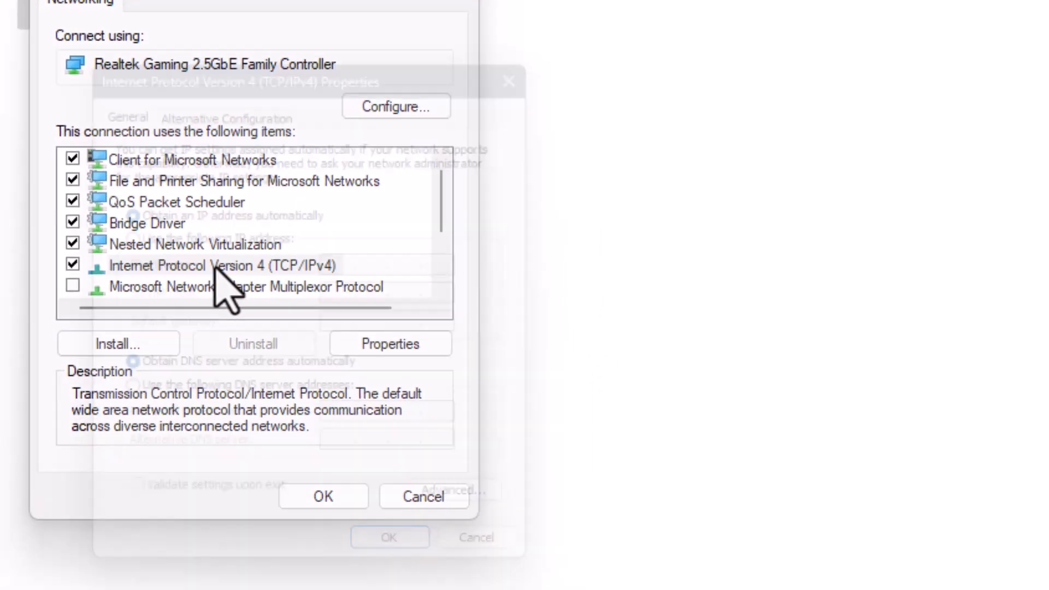
{"action": "left_click", "coordinate": [389, 343]}
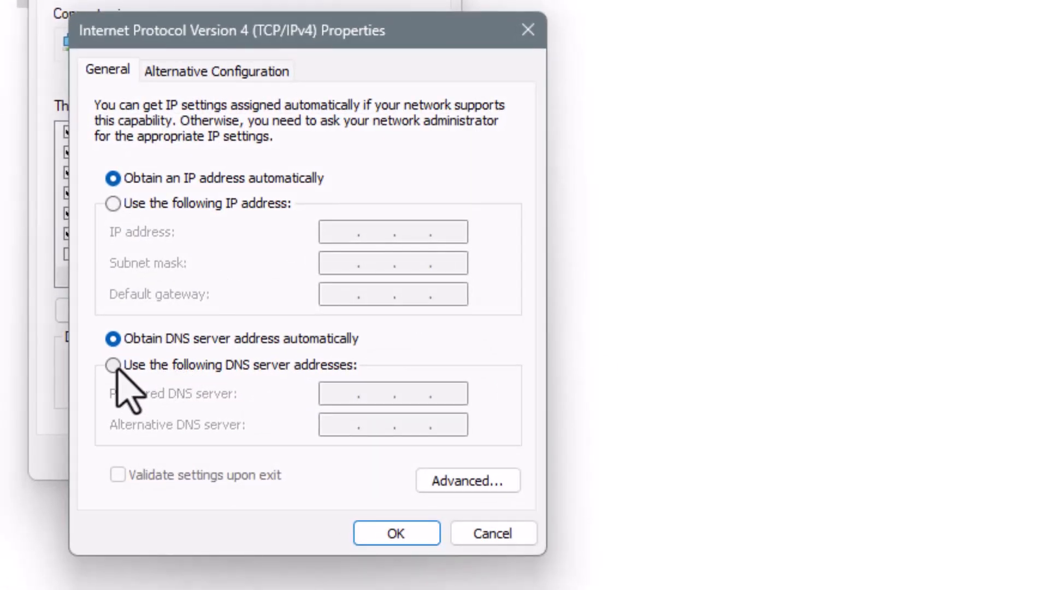
{"action": "mouse_move", "coordinate": [117, 387]}
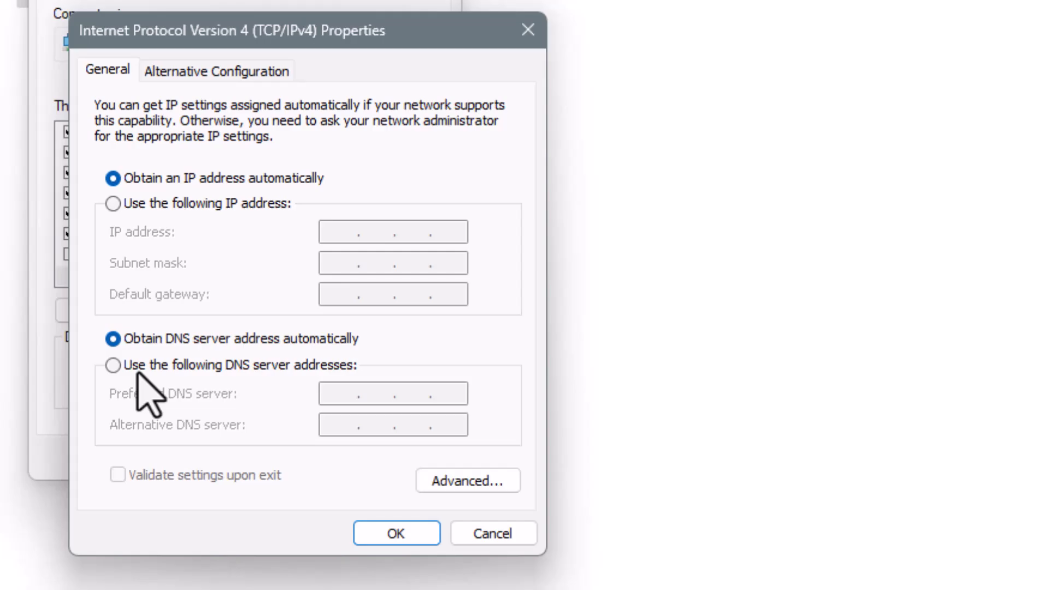
{"action": "left_click", "coordinate": [113, 365]}
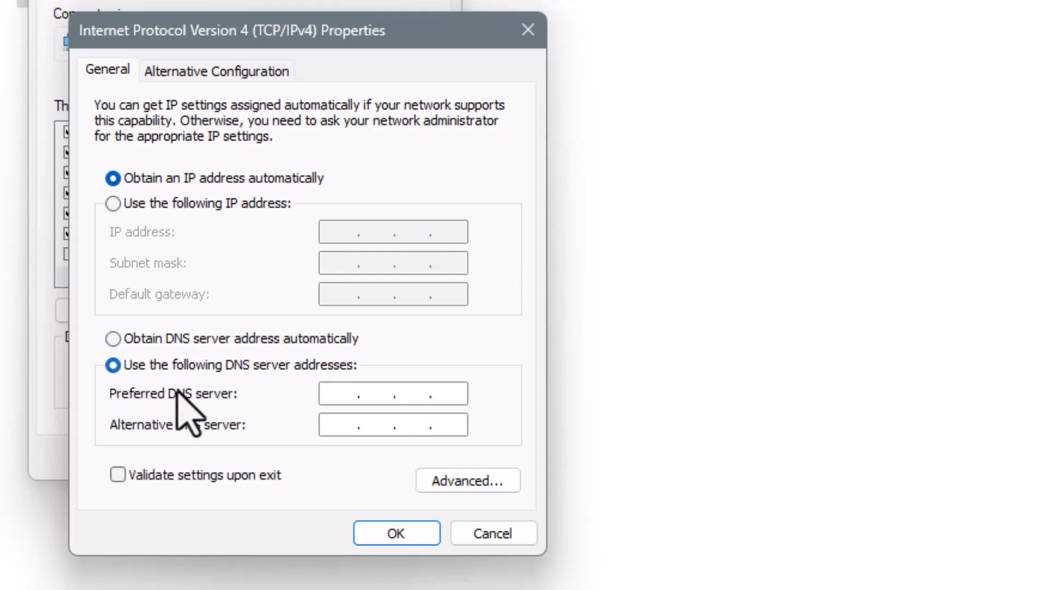
{"action": "mouse_move", "coordinate": [297, 398]}
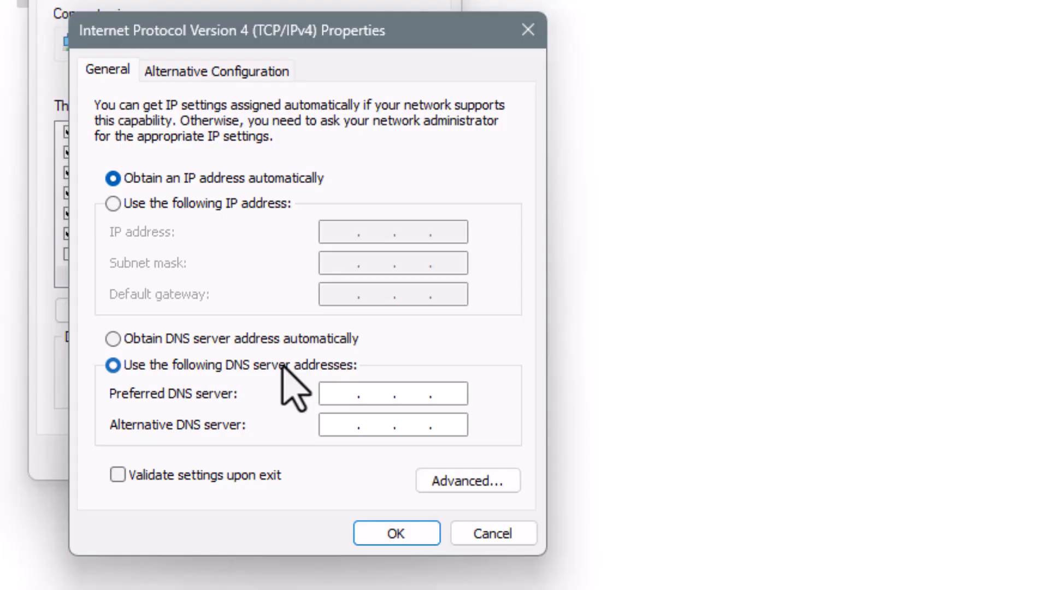
- Enter preferred DNS 8.8.8.8 and alternative 8.8.4.4, then confirm both dialogs
{"action": "left_click", "coordinate": [392, 393]}
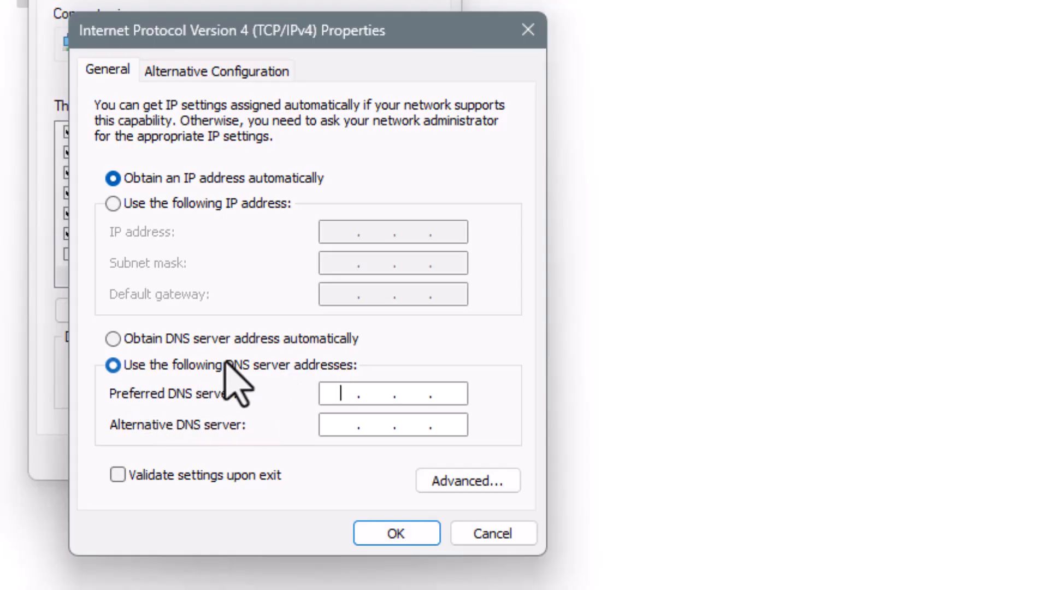
{"action": "type", "text": "8.8."}
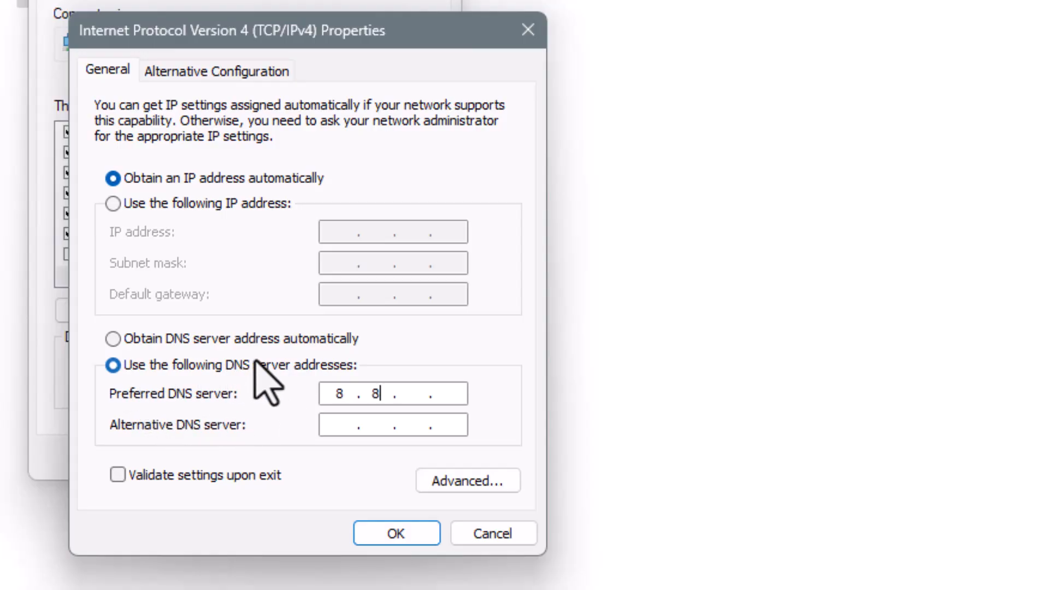
{"action": "type", "text": ".8.8"}
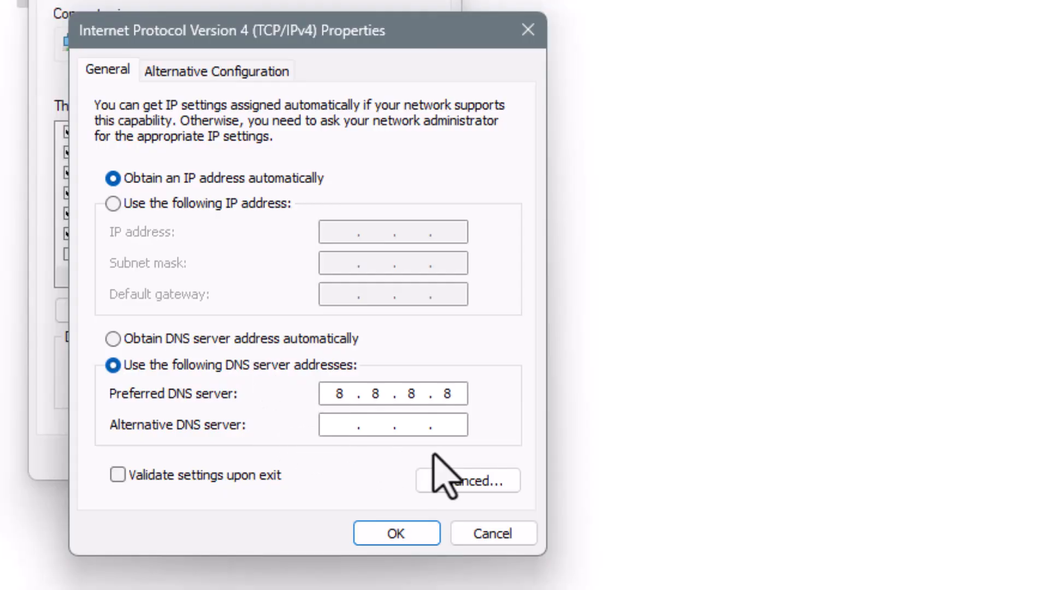
{"action": "type", "text": "8"}
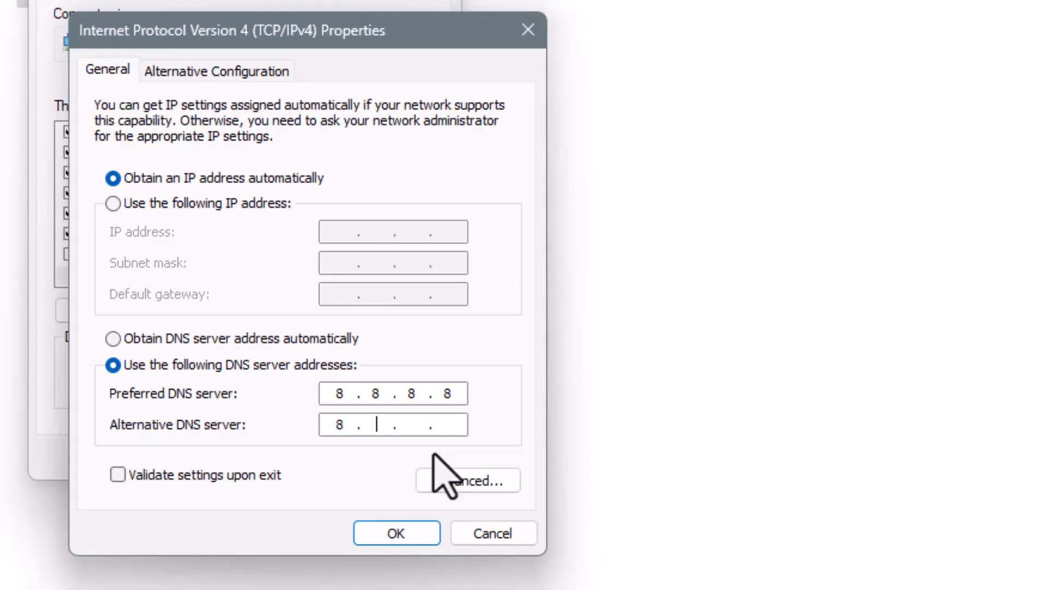
{"action": "type", "text": "8.4"}
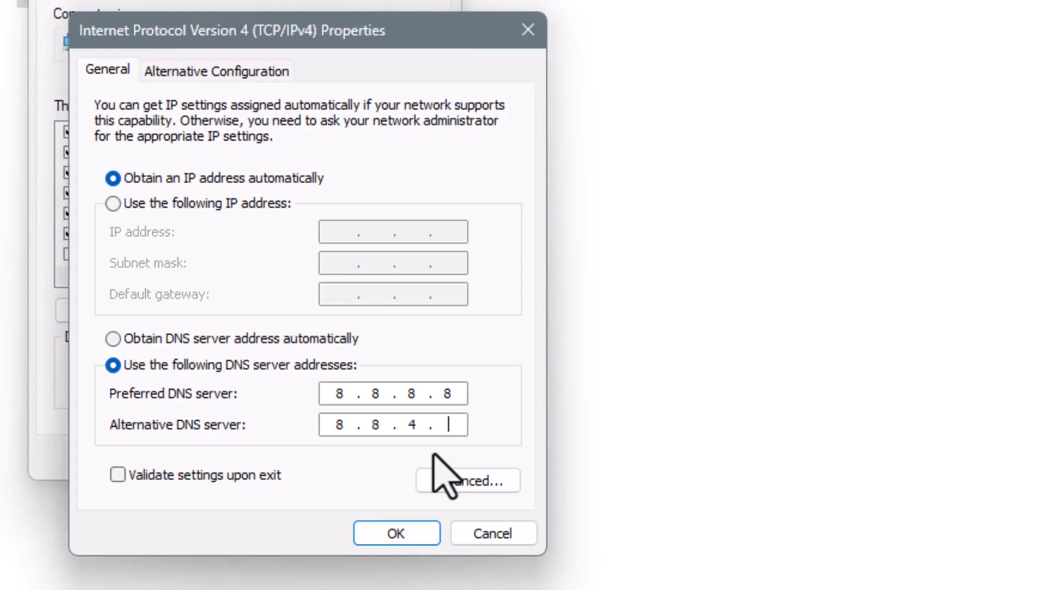
{"action": "type", "text": "4"}
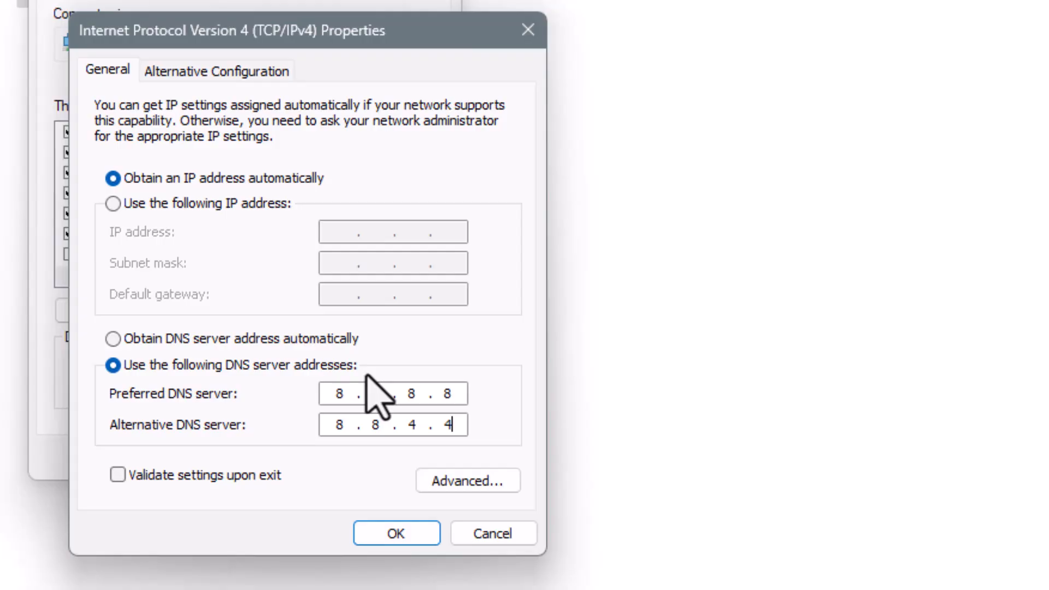
{"action": "mouse_move", "coordinate": [396, 533]}
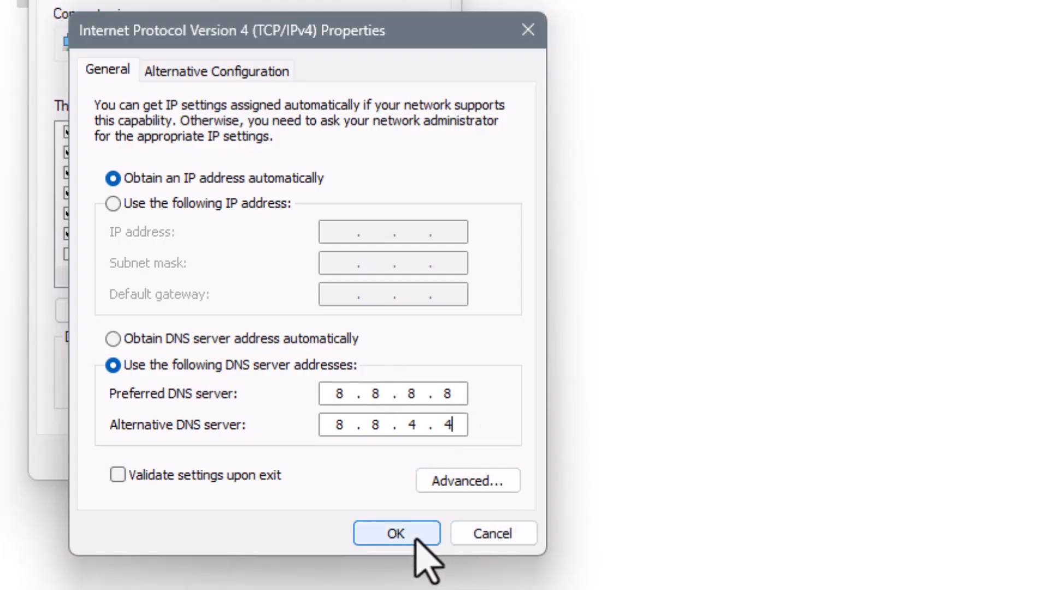
{"action": "left_click", "coordinate": [396, 532]}
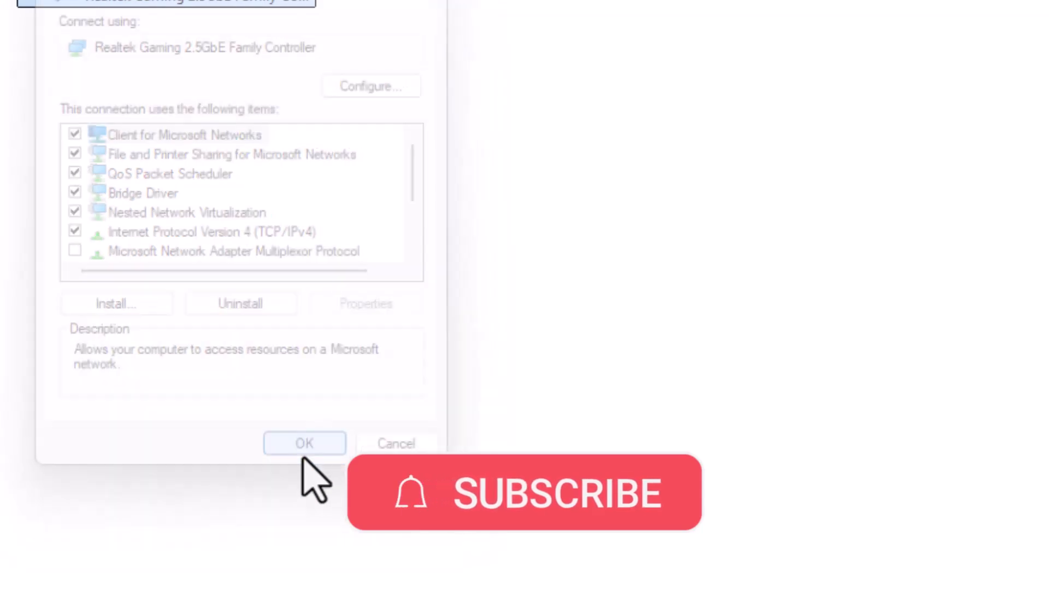
{"action": "left_click", "coordinate": [304, 443]}
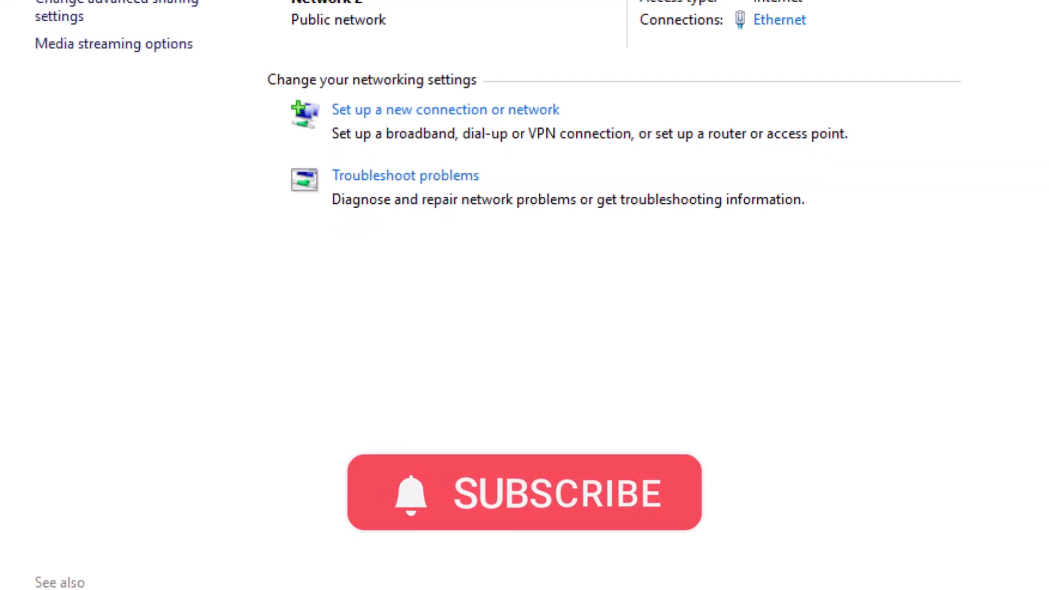